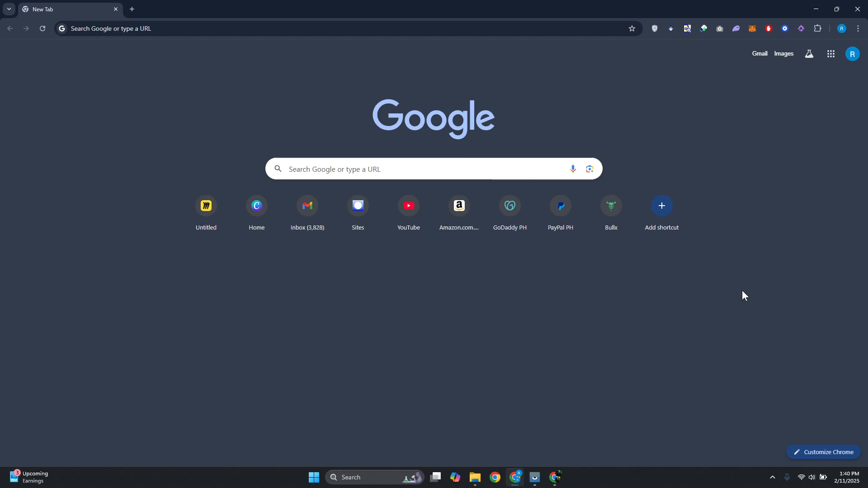
mouse_move(754, 28)
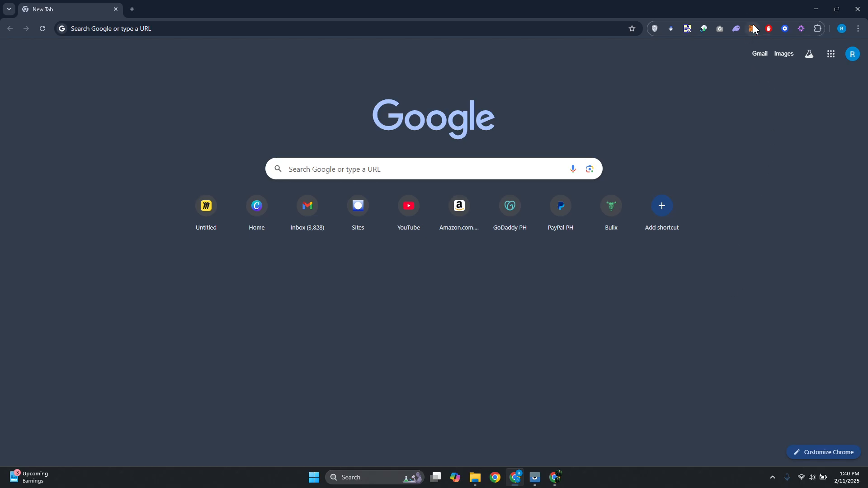
mouse_move(751, 28)
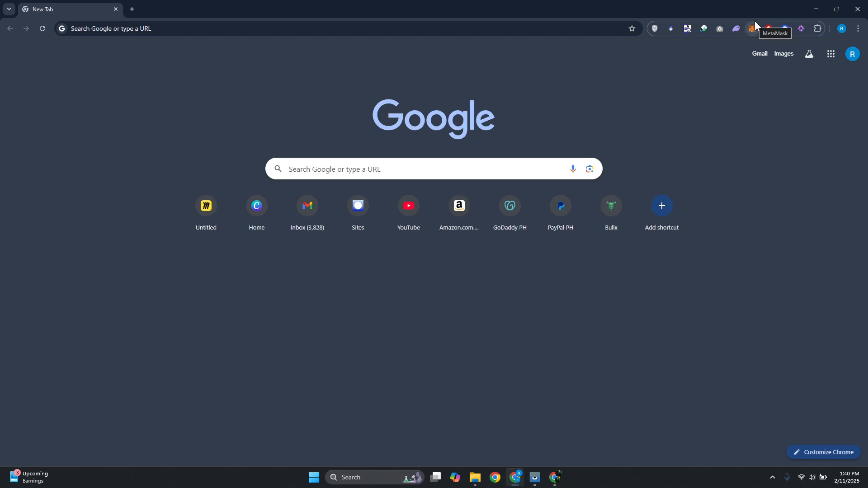
- Show the MetaMask wallet overview for Account 1 with its $0.00 balance and SOLANA token
left_click(752, 28)
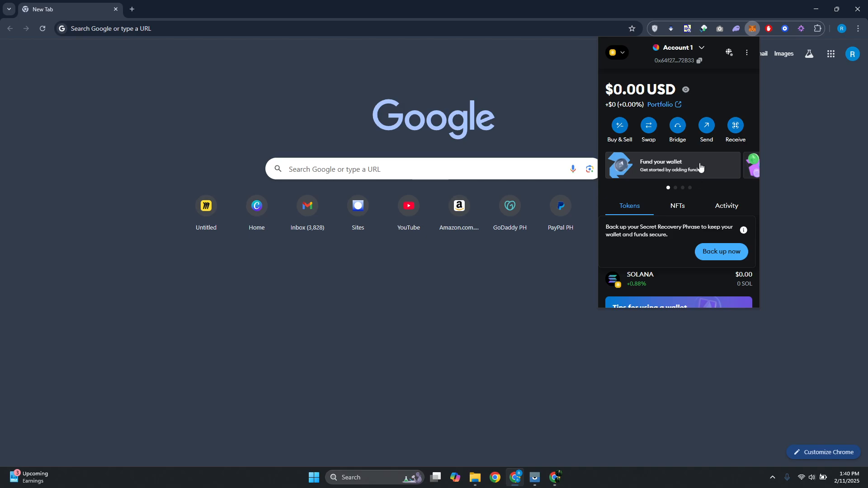
mouse_move(695, 175)
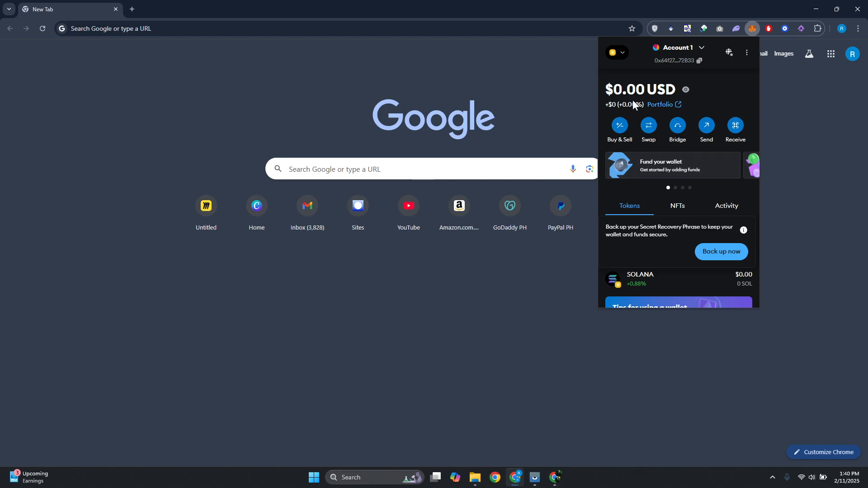
- Add Polygon Mainnet from the Additional networks list, reaching its approval prompt
left_click(622, 53)
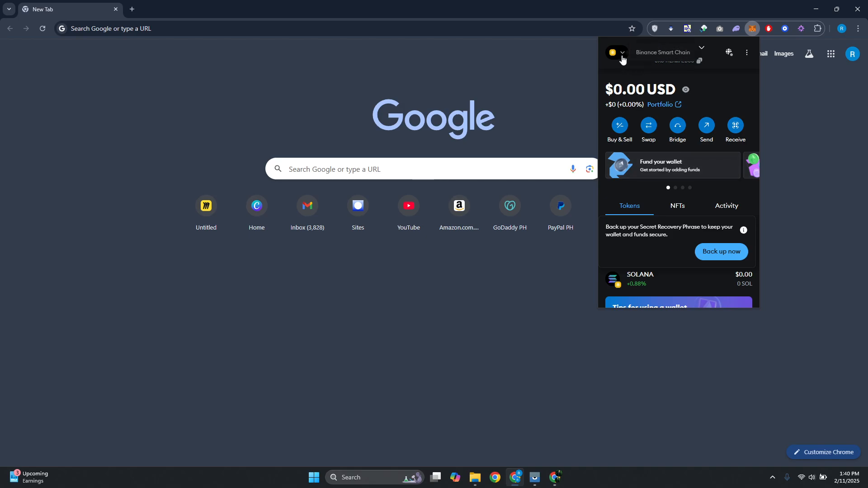
left_click(624, 54)
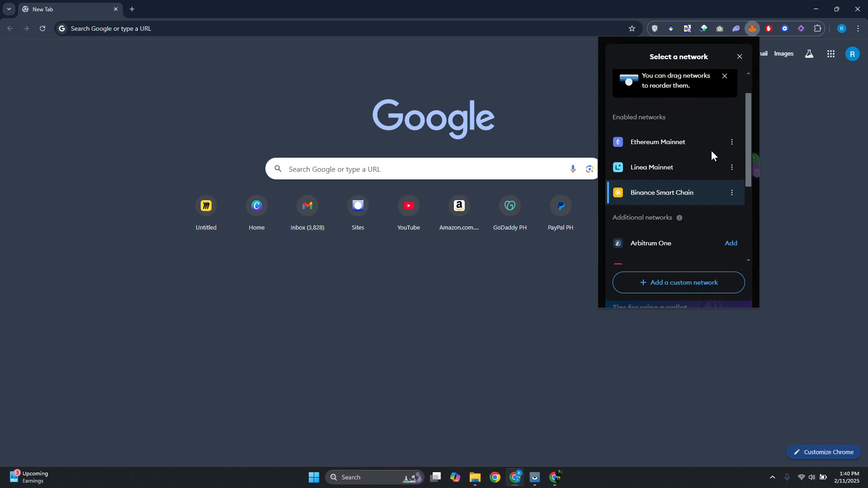
scroll("down", 3)
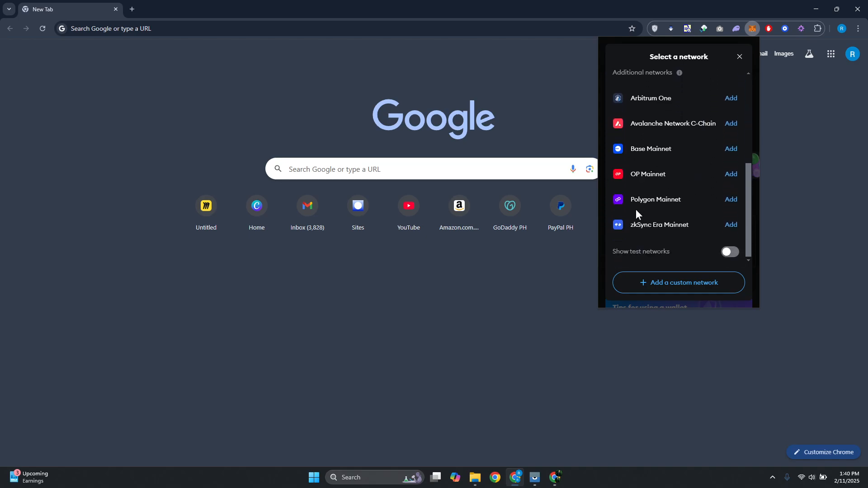
left_click(731, 199)
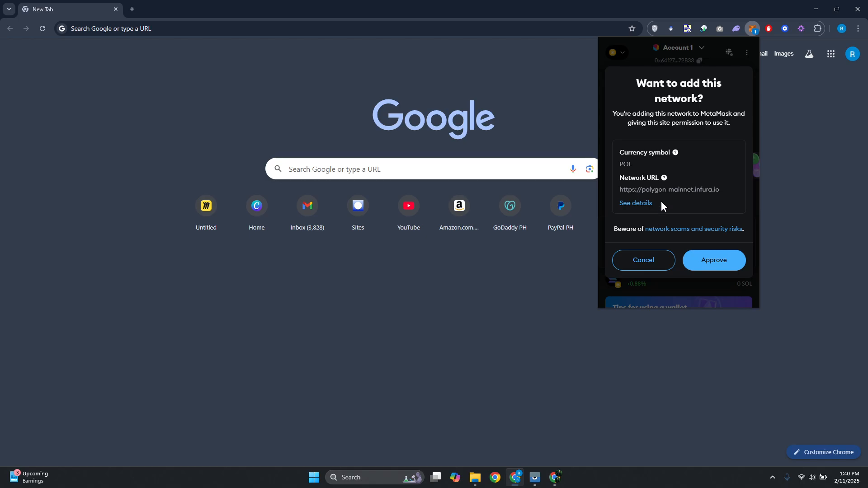
mouse_move(698, 110)
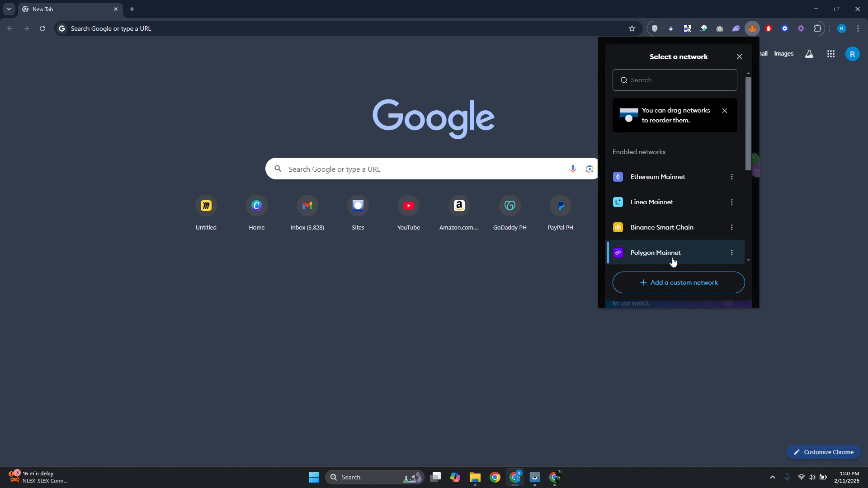
- Make Polygon Mainnet the active network and view Account 1's receiving address
left_click(655, 253)
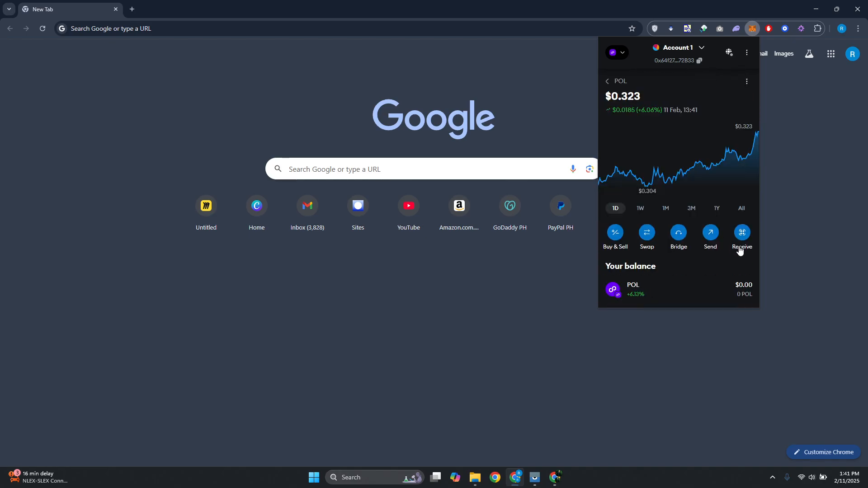
left_click(741, 234)
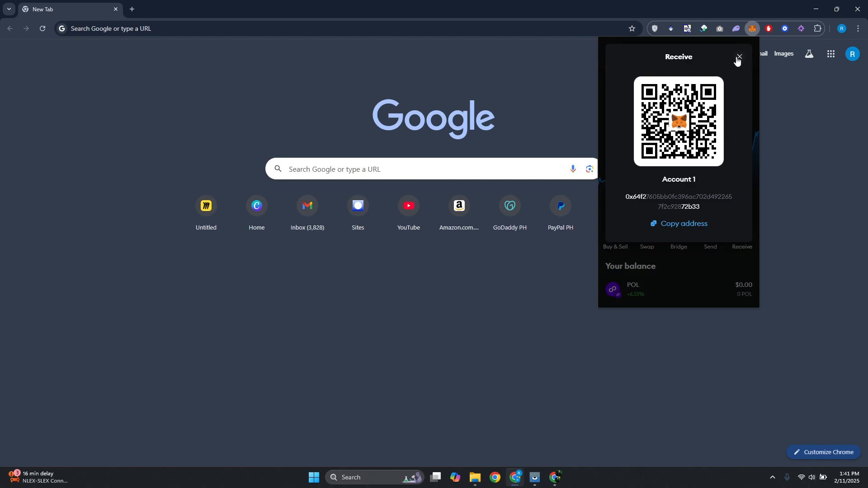
left_click(740, 57)
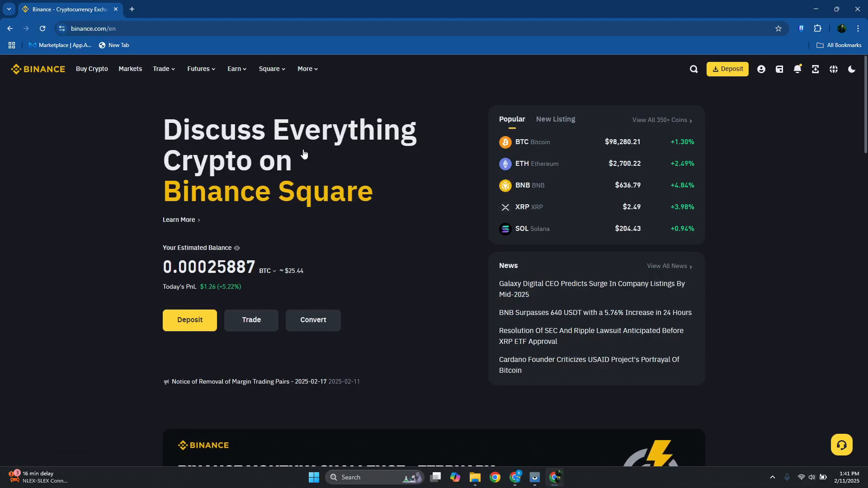
- Go to the Binance spot wallet balances and start a crypto withdrawal
left_click(780, 68)
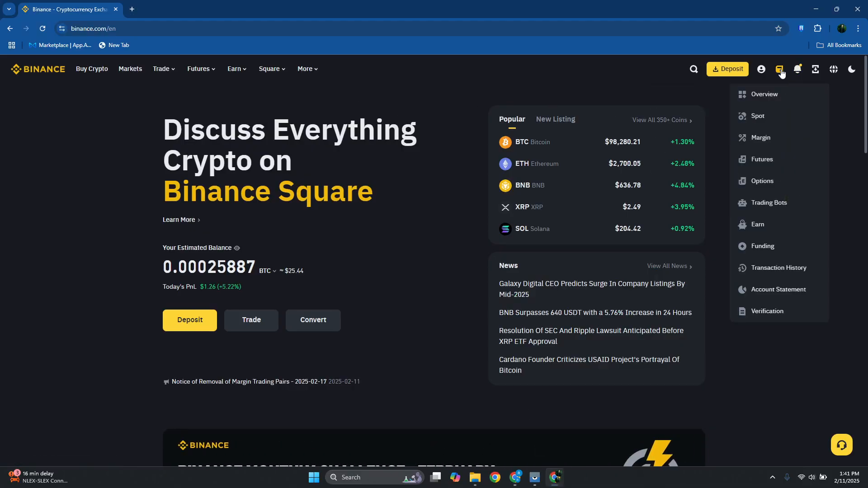
left_click(758, 116)
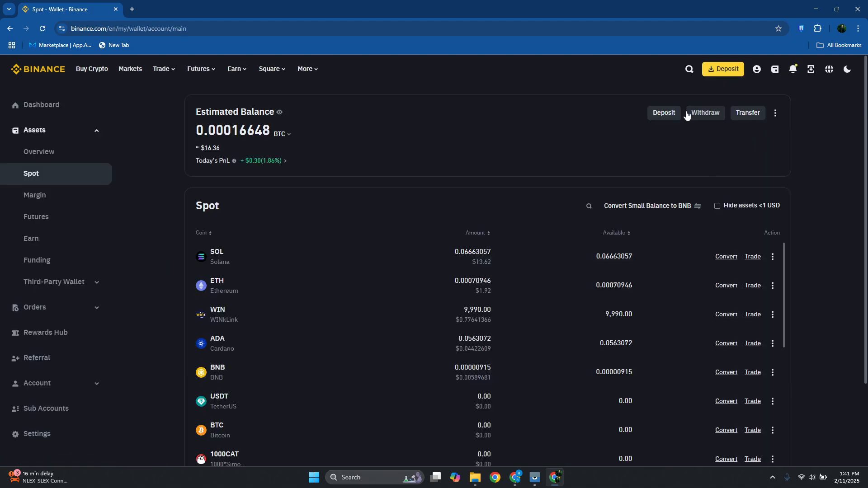
mouse_move(757, 132)
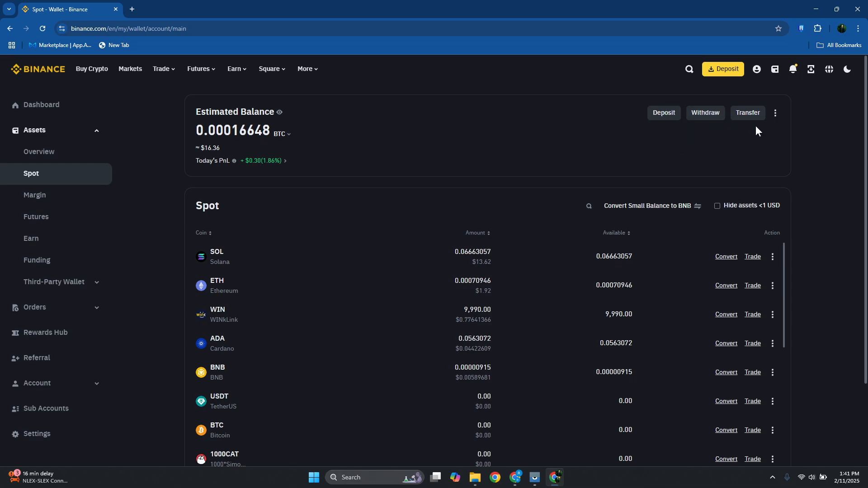
left_click(705, 112)
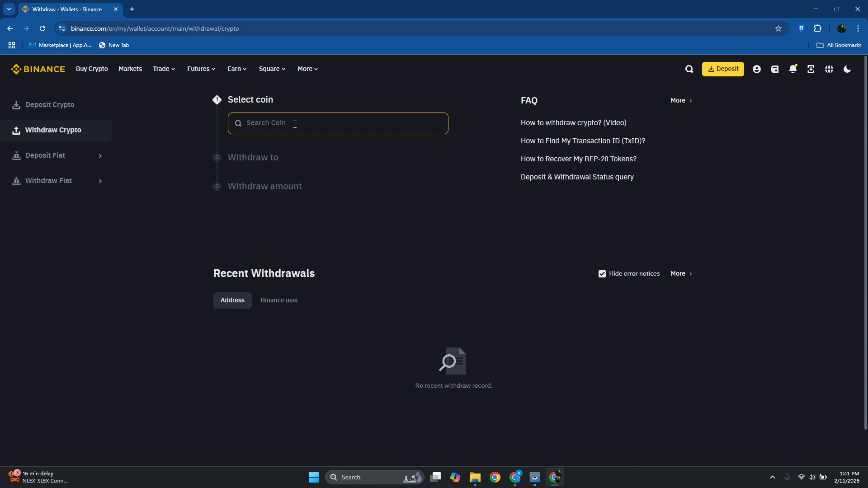
left_click(337, 123)
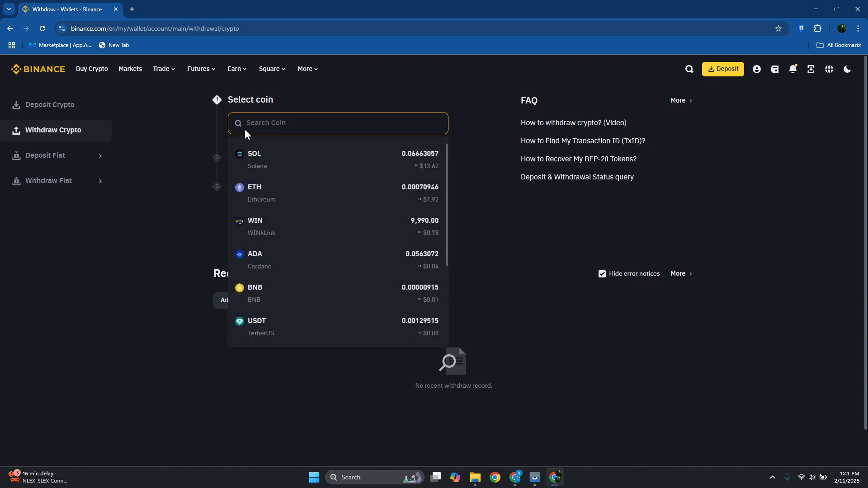
type("pol")
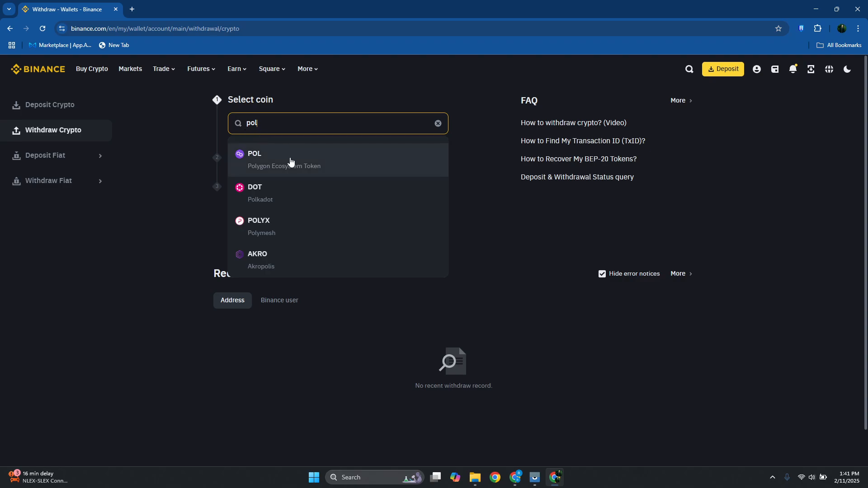
mouse_move(329, 153)
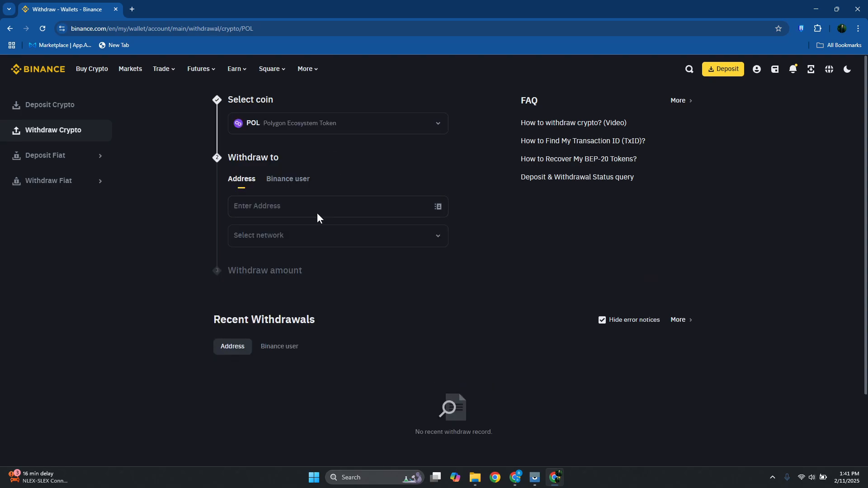
type("0x64f27605BB0FC396Ac702d4922657F2C92872B33")
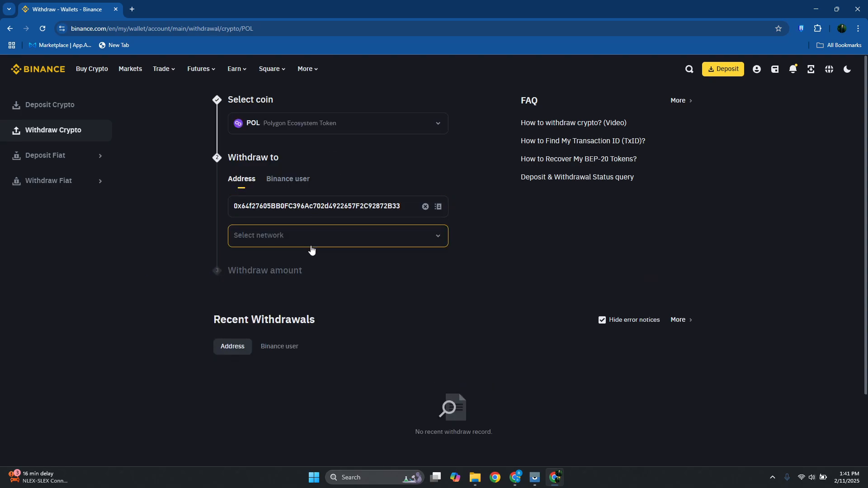
- Select MATIC Polygon POS as the withdrawal network for POL
left_click(339, 235)
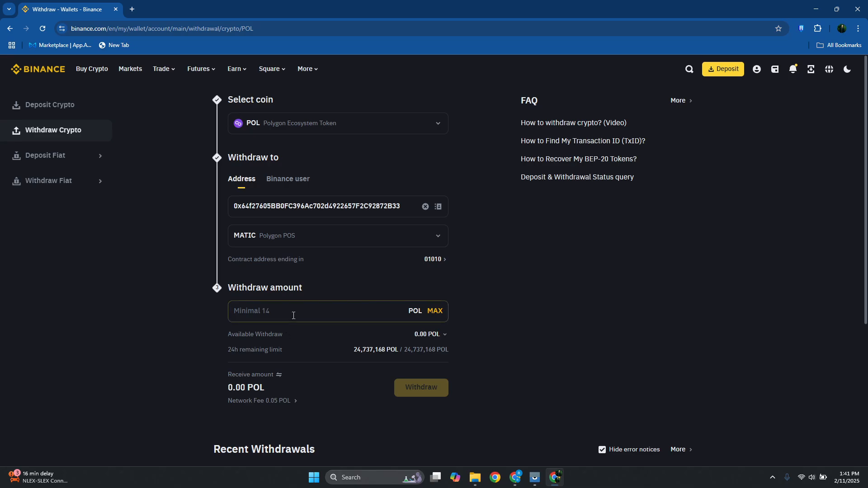
mouse_move(348, 305)
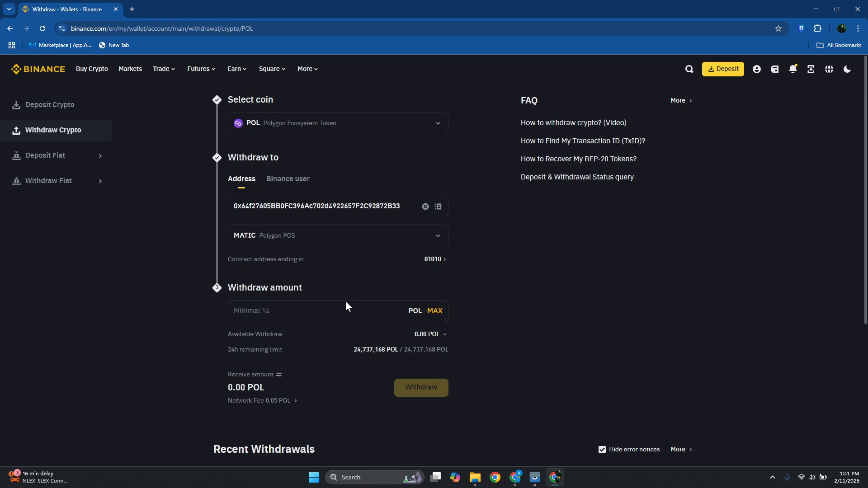
scroll("down", 3)
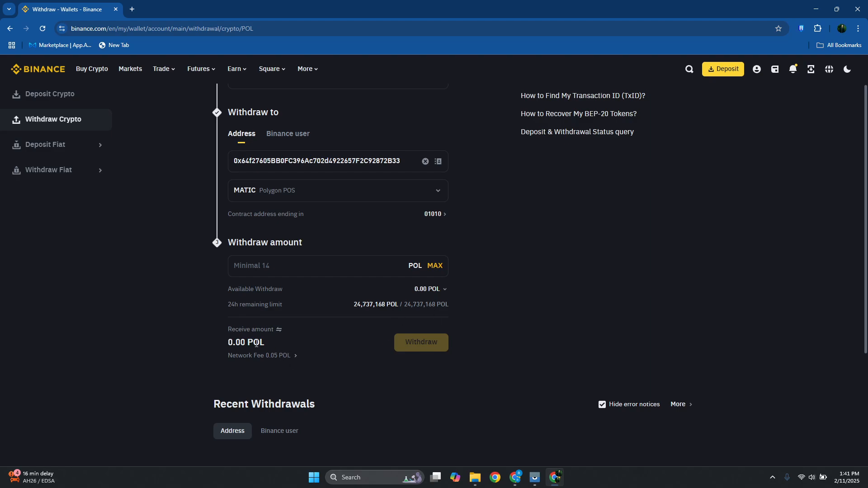
mouse_move(295, 356)
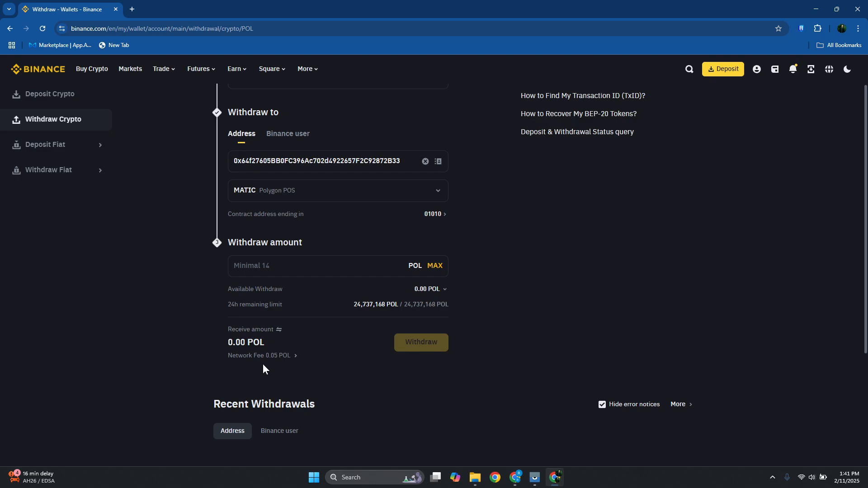
mouse_move(275, 371)
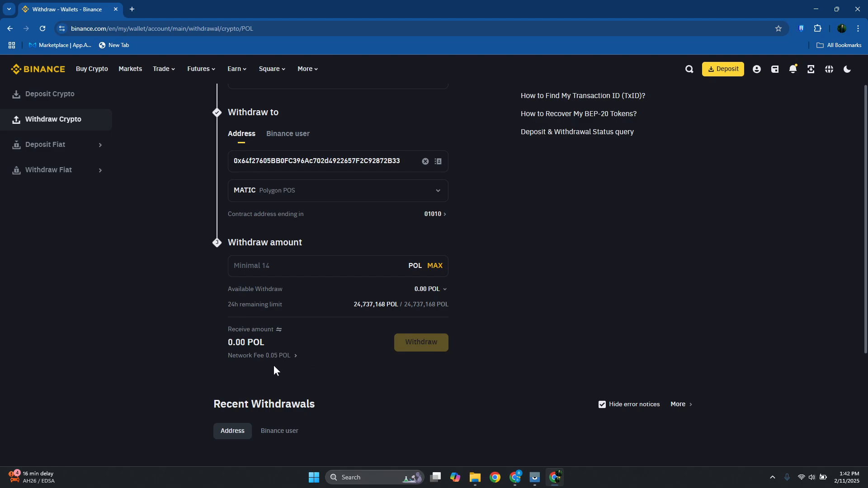
mouse_move(456, 355)
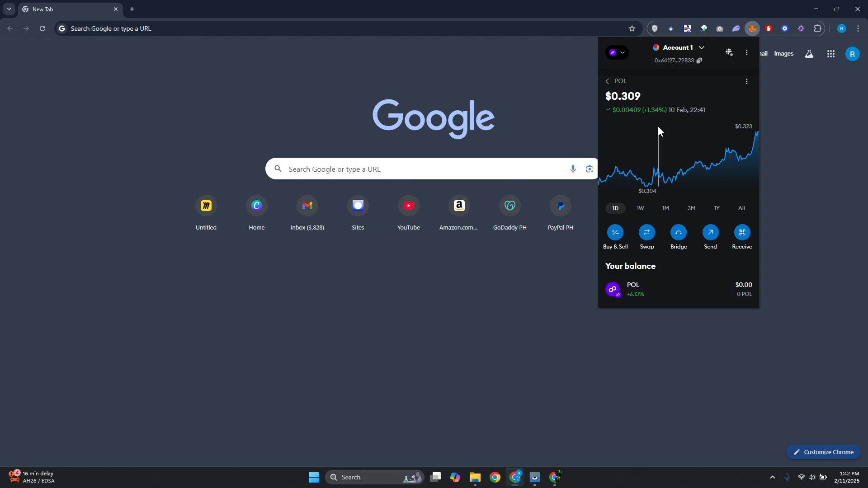
- Return to the MetaMask wallet home showing Polygon Mainnet with 0 POL
left_click(607, 81)
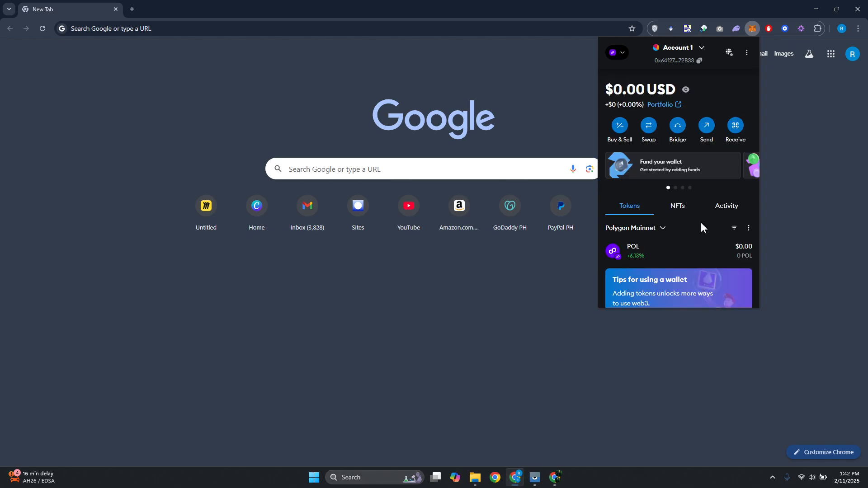